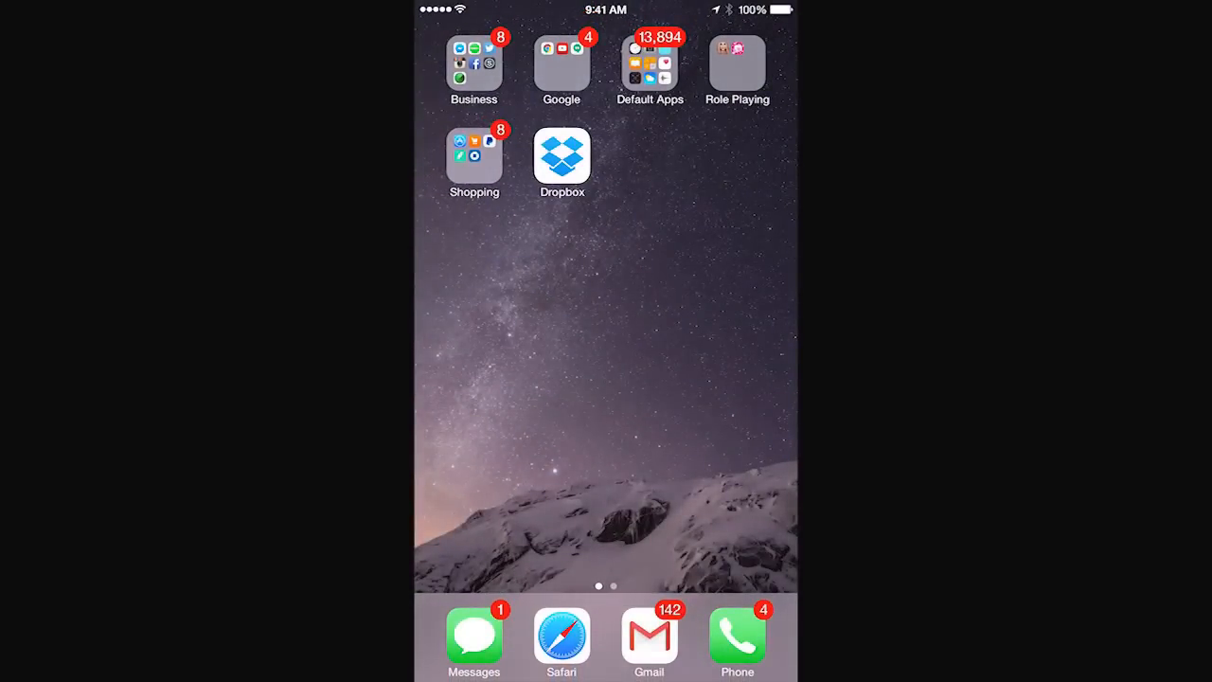
Step: Launch Settings from the last page of the Default Apps folder
{"action": "left_click", "coordinate": [649, 68]}
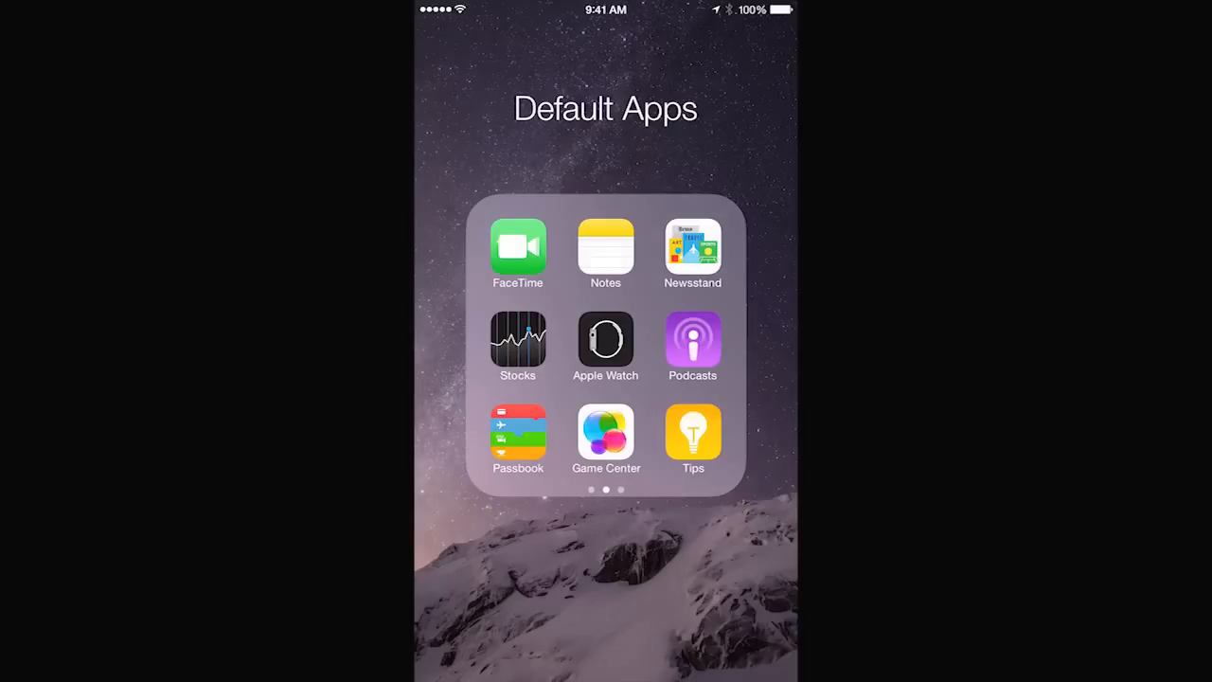
{"action": "scroll", "scroll_direction": "left", "scroll_amount": 3}
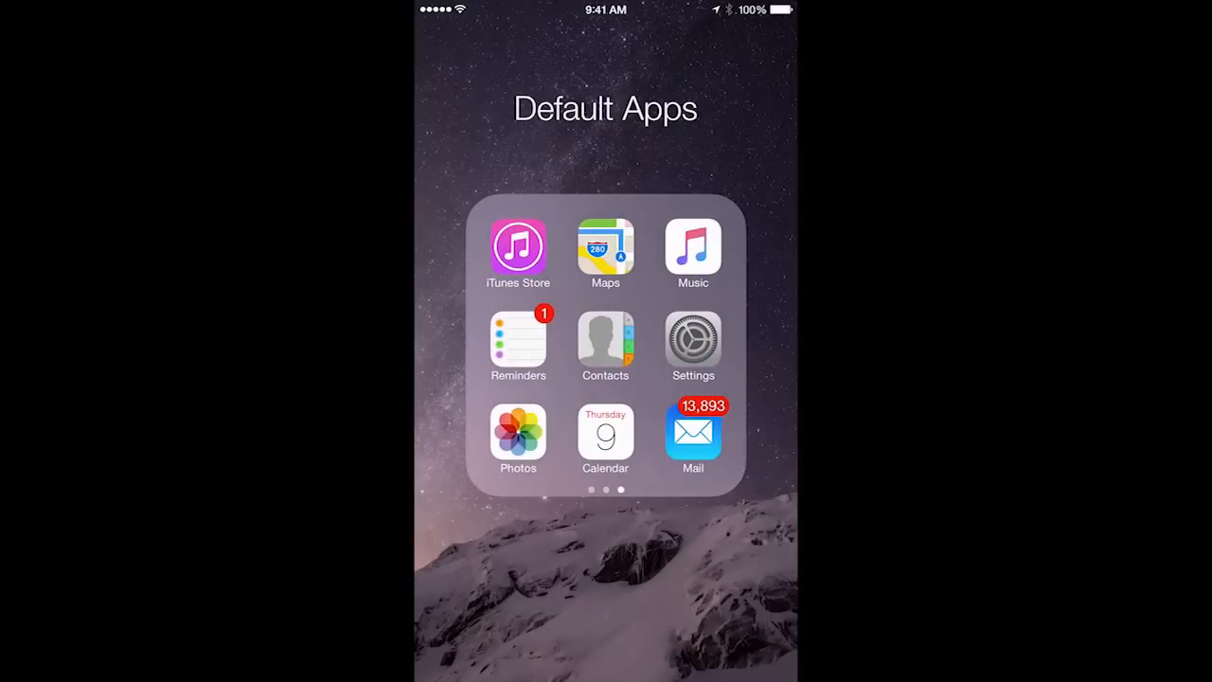
{"action": "left_click", "coordinate": [693, 339]}
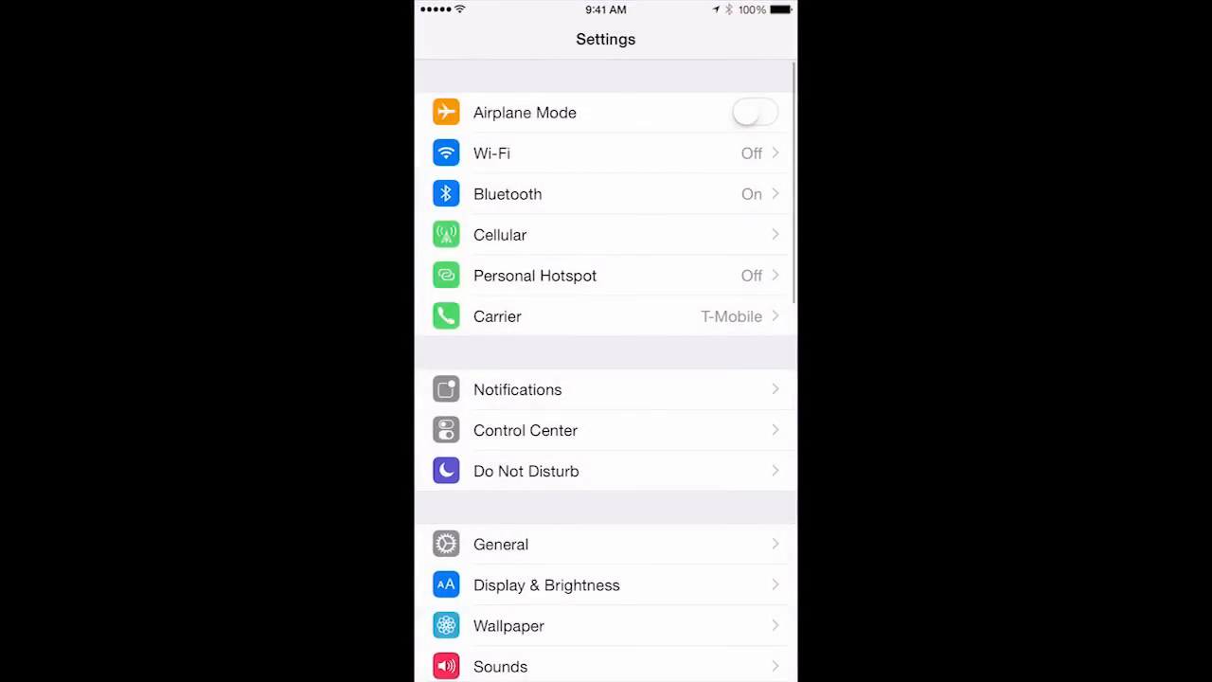
Step: Choose Google under Add Account in Mail, Contacts, Calendars to reach the sign-in page
{"action": "scroll", "scroll_direction": "down", "scroll_amount": 3}
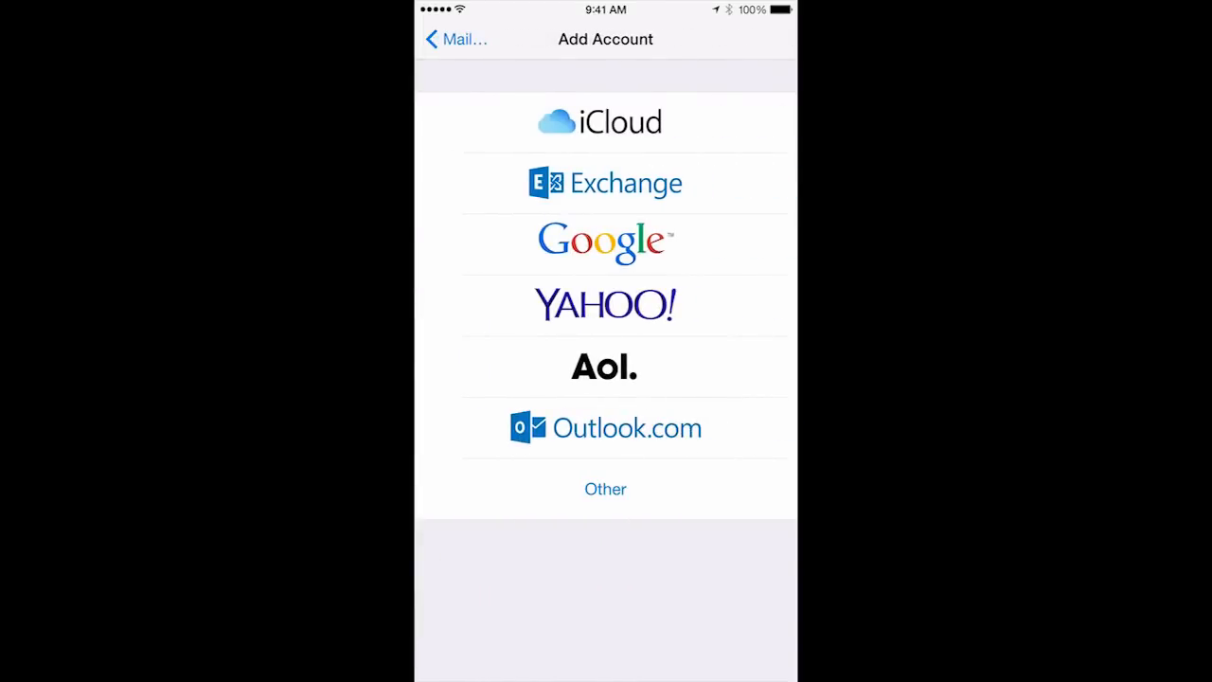
{"action": "left_click", "coordinate": [606, 238]}
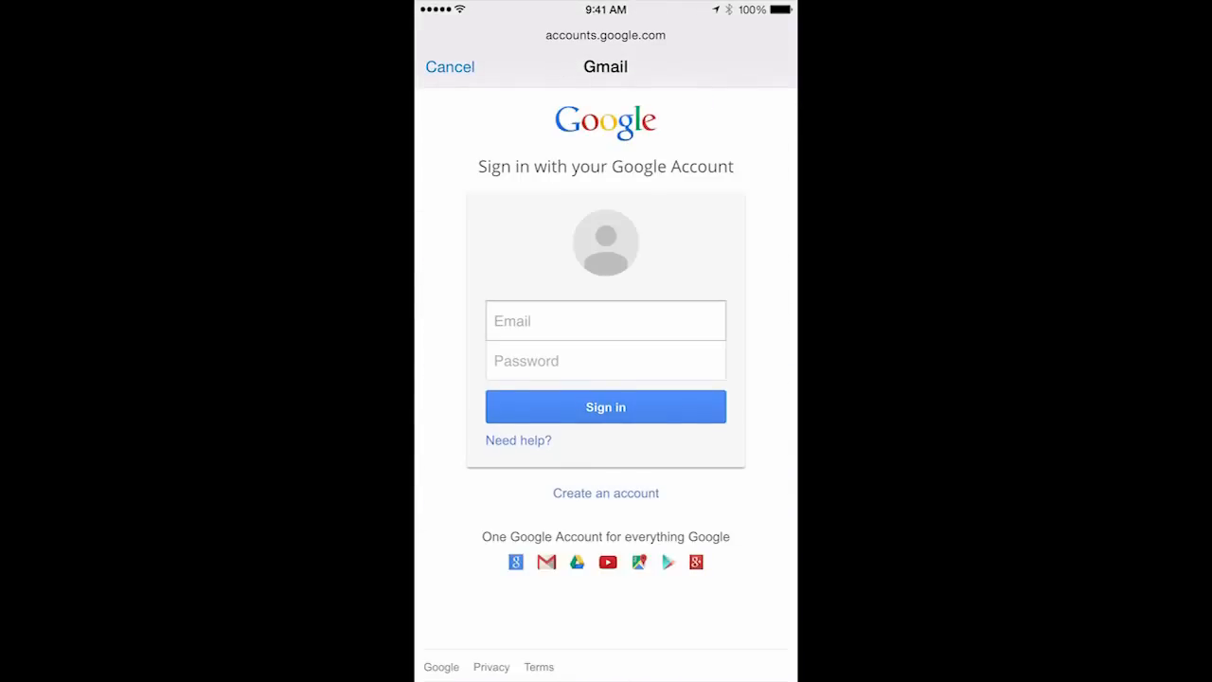
{"action": "left_click", "coordinate": [606, 320]}
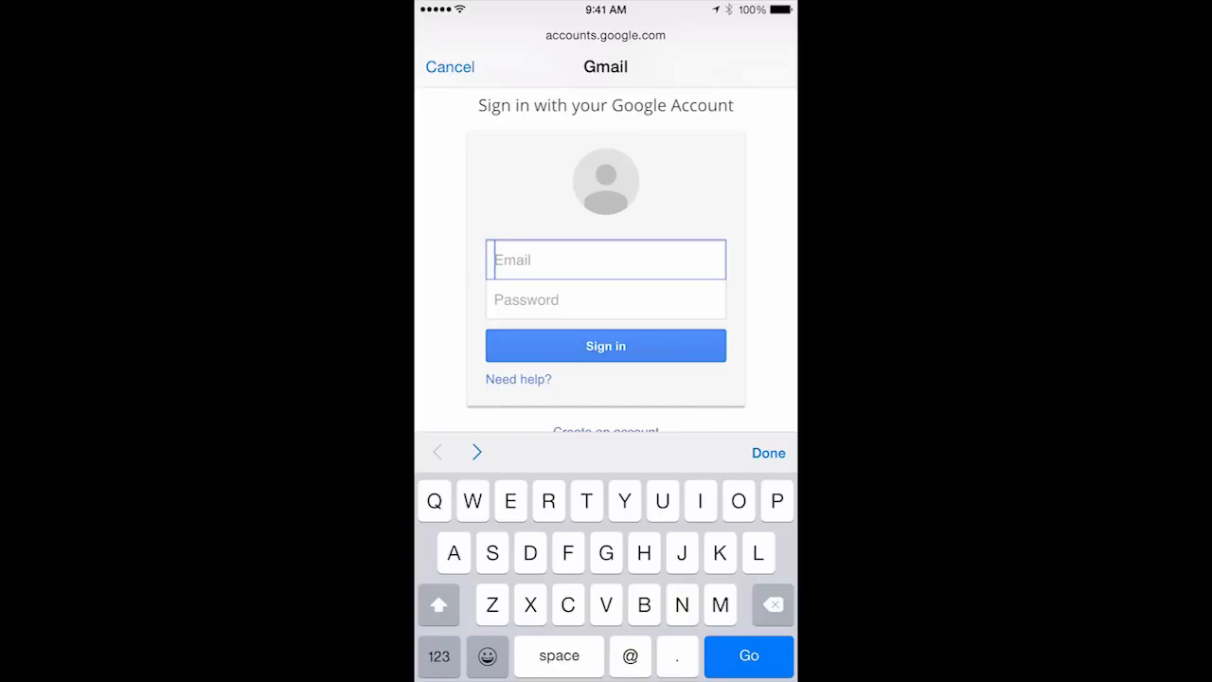
Step: Submit the Google sign-in and accept the requested mail, calendar and contacts permissions
{"action": "left_click", "coordinate": [606, 345]}
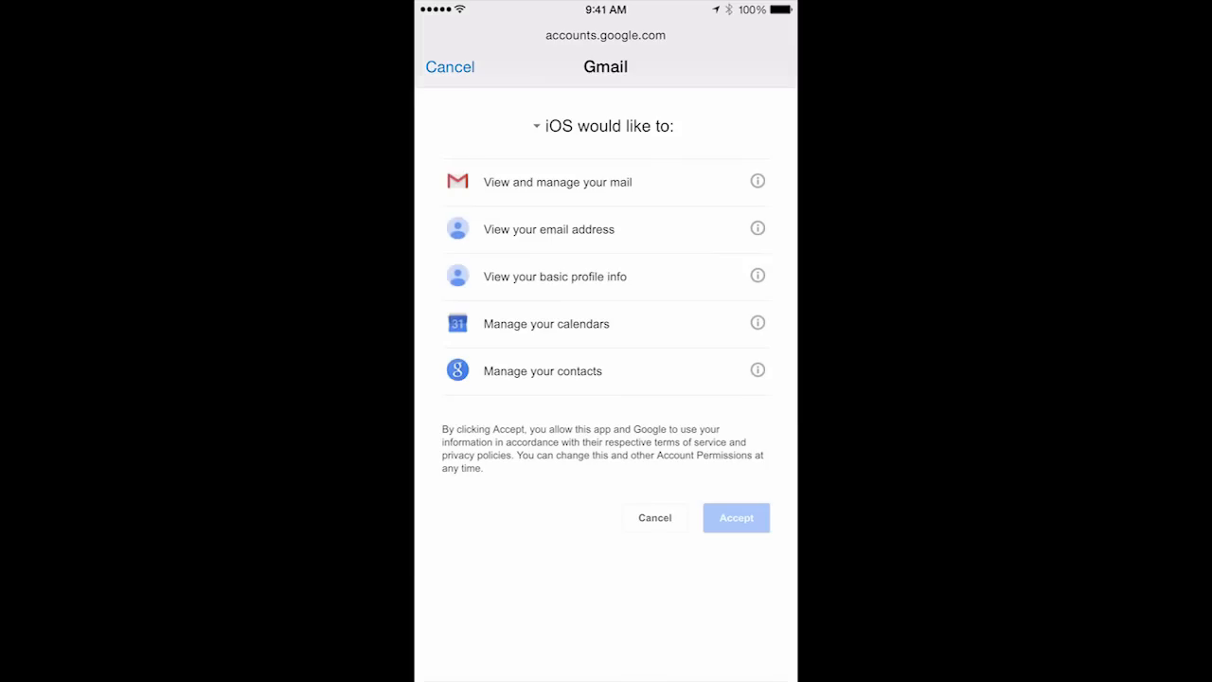
{"action": "left_click", "coordinate": [735, 517]}
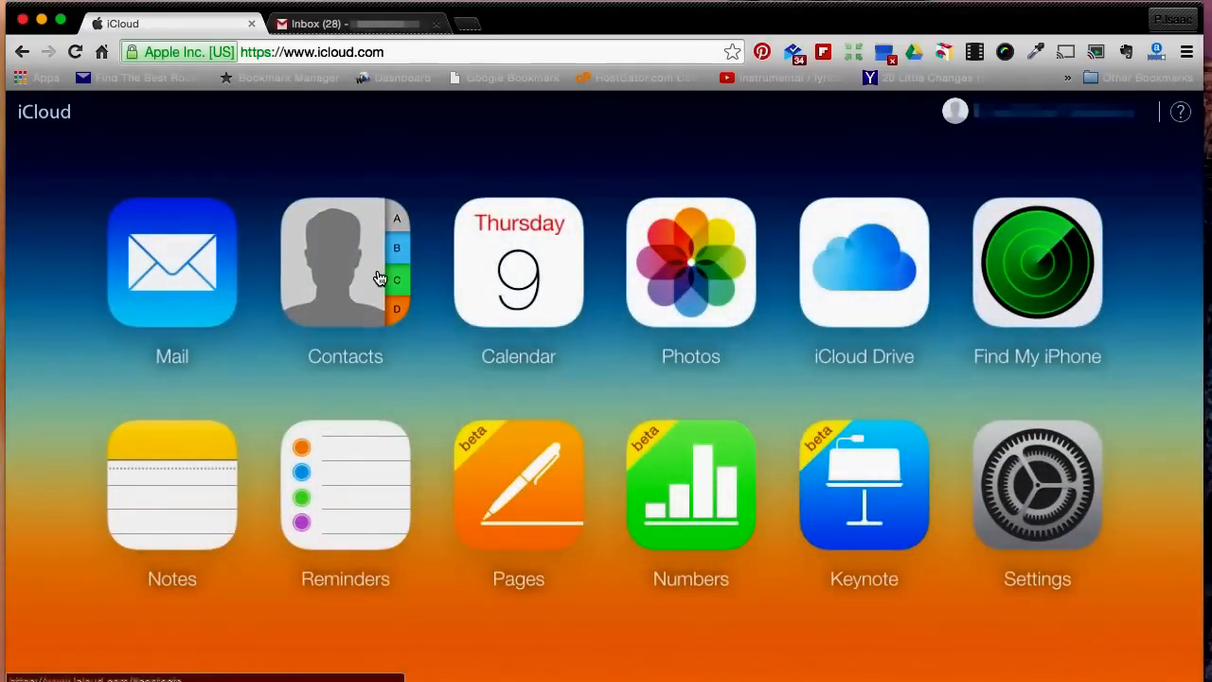
Step: Select Actionlink, Joel Actionlink, Rodney Actionlink and Apple Inc. in the iCloud contacts list
{"action": "left_click", "coordinate": [345, 262]}
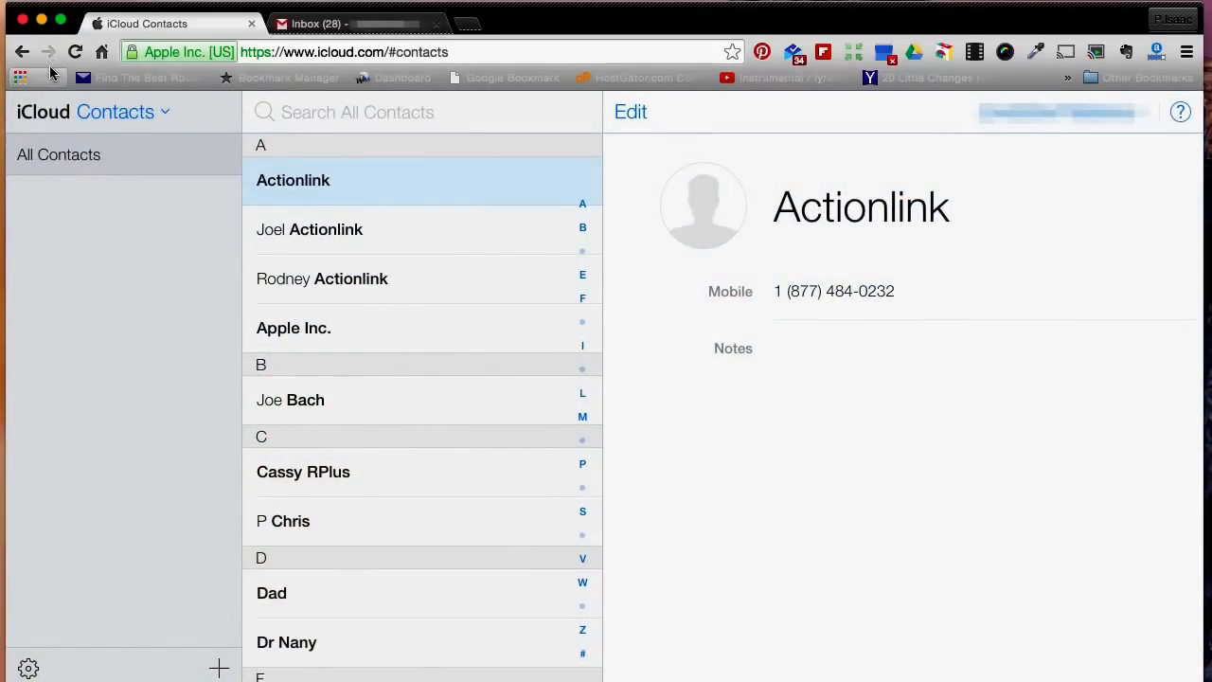
{"action": "mouse_move", "coordinate": [102, 53]}
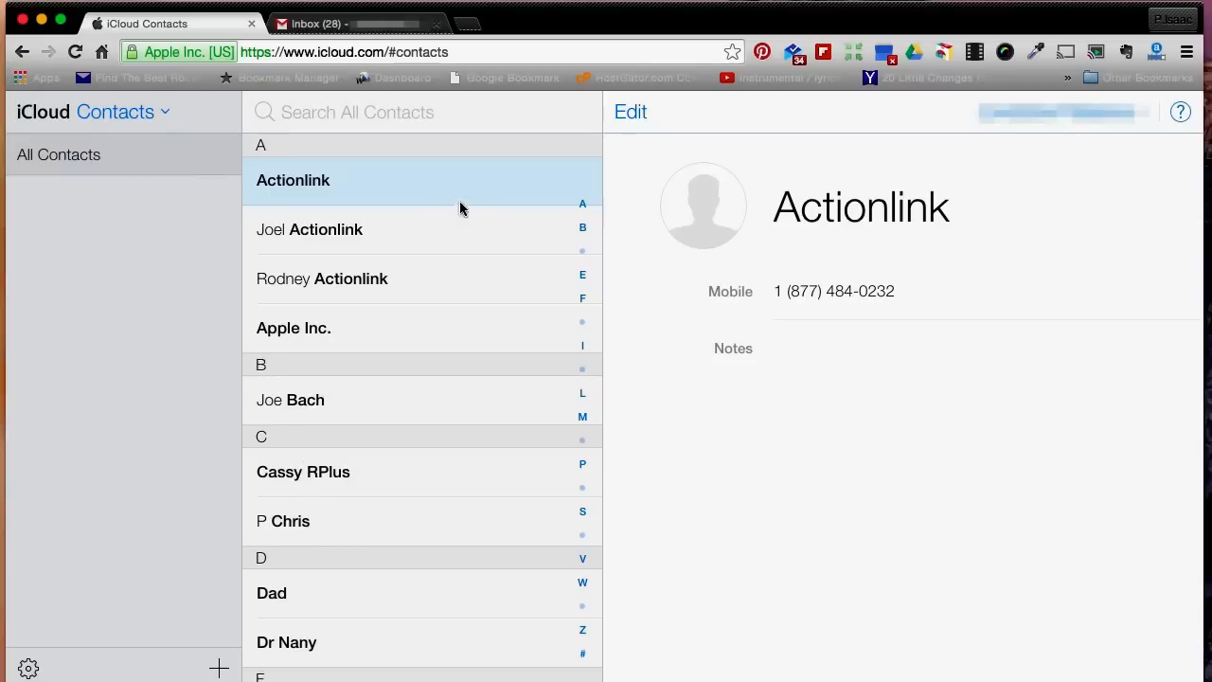
{"action": "mouse_move", "coordinate": [398, 221]}
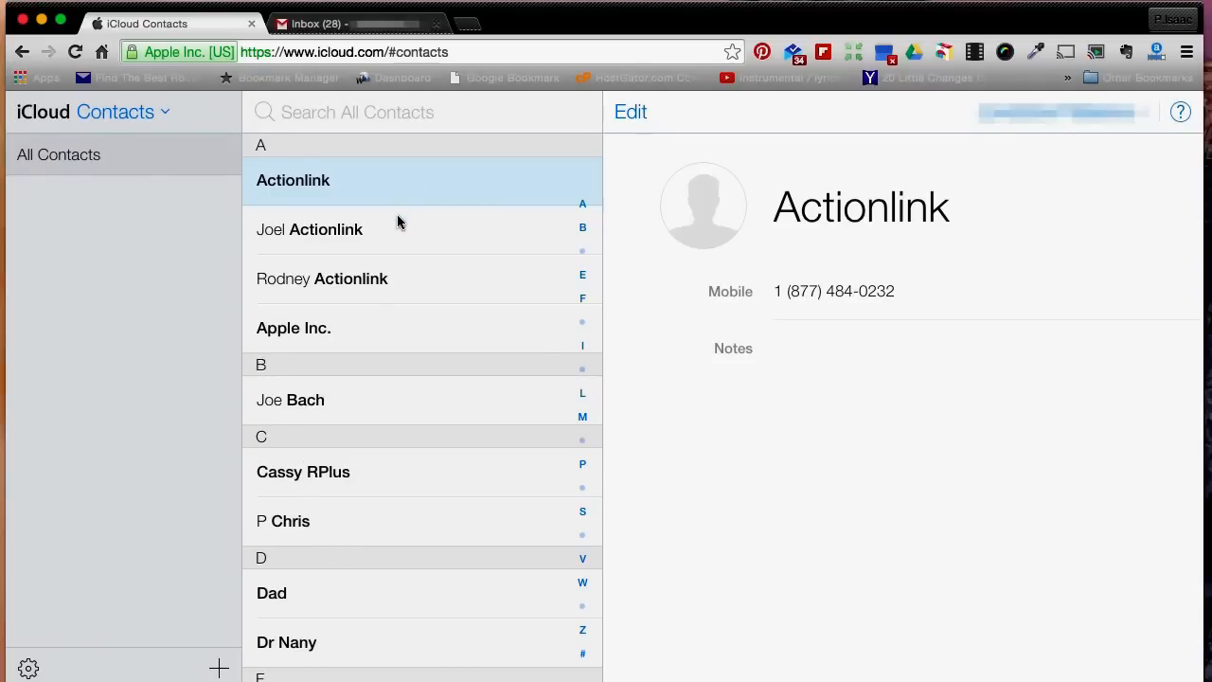
{"action": "left_click", "coordinate": [308, 229]}
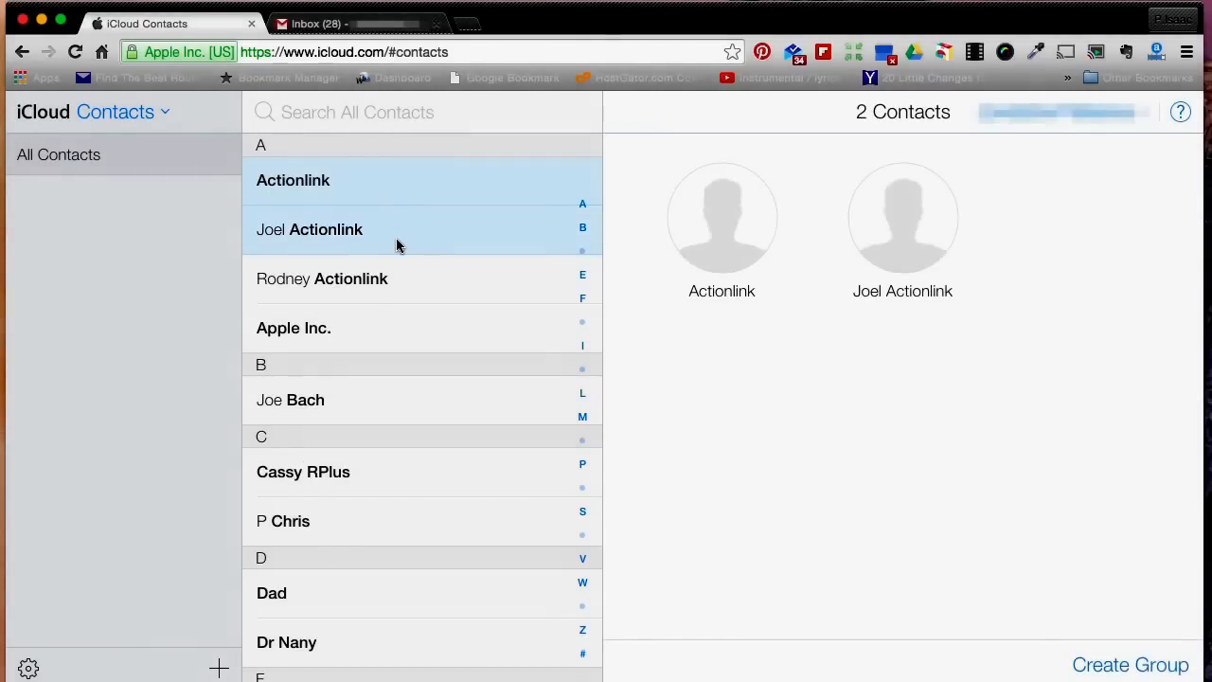
{"action": "left_click", "coordinate": [292, 180]}
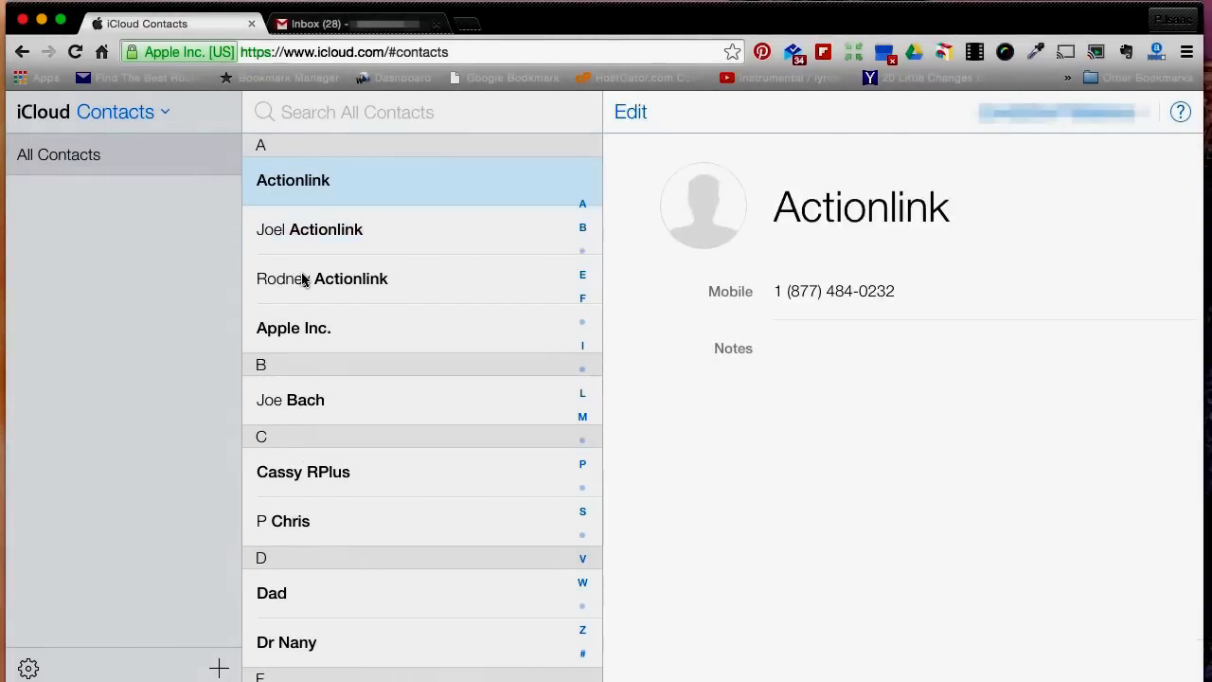
{"action": "left_click", "coordinate": [311, 230]}
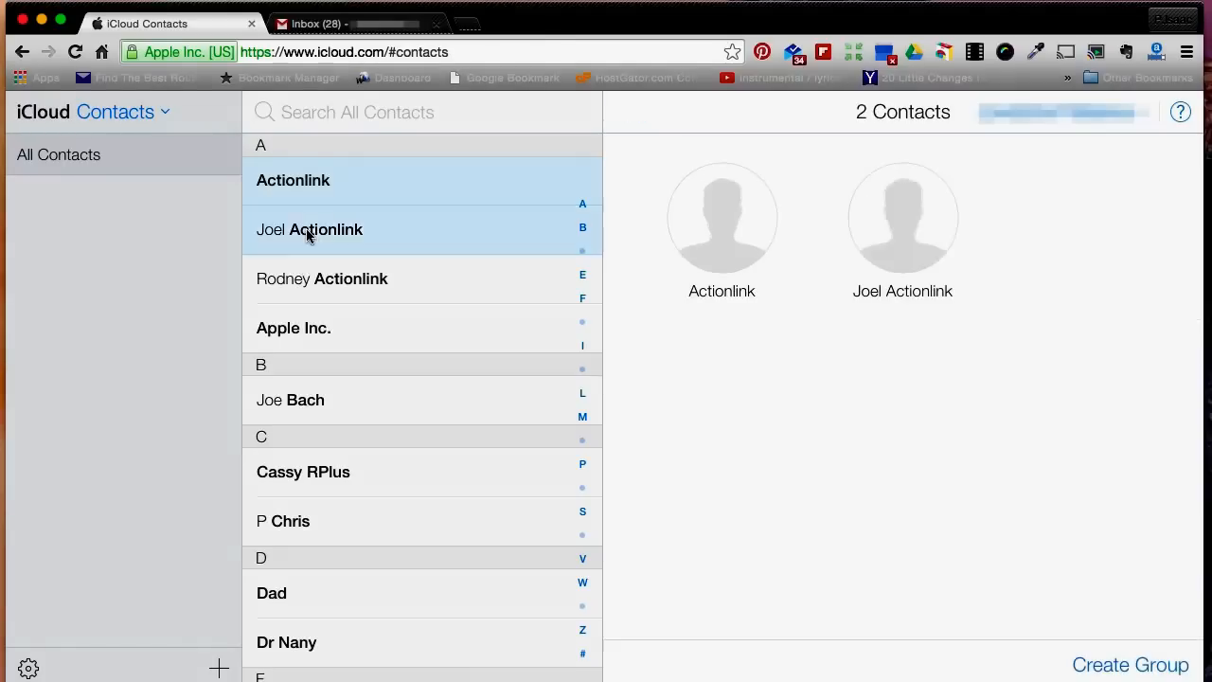
{"action": "left_click", "coordinate": [322, 278]}
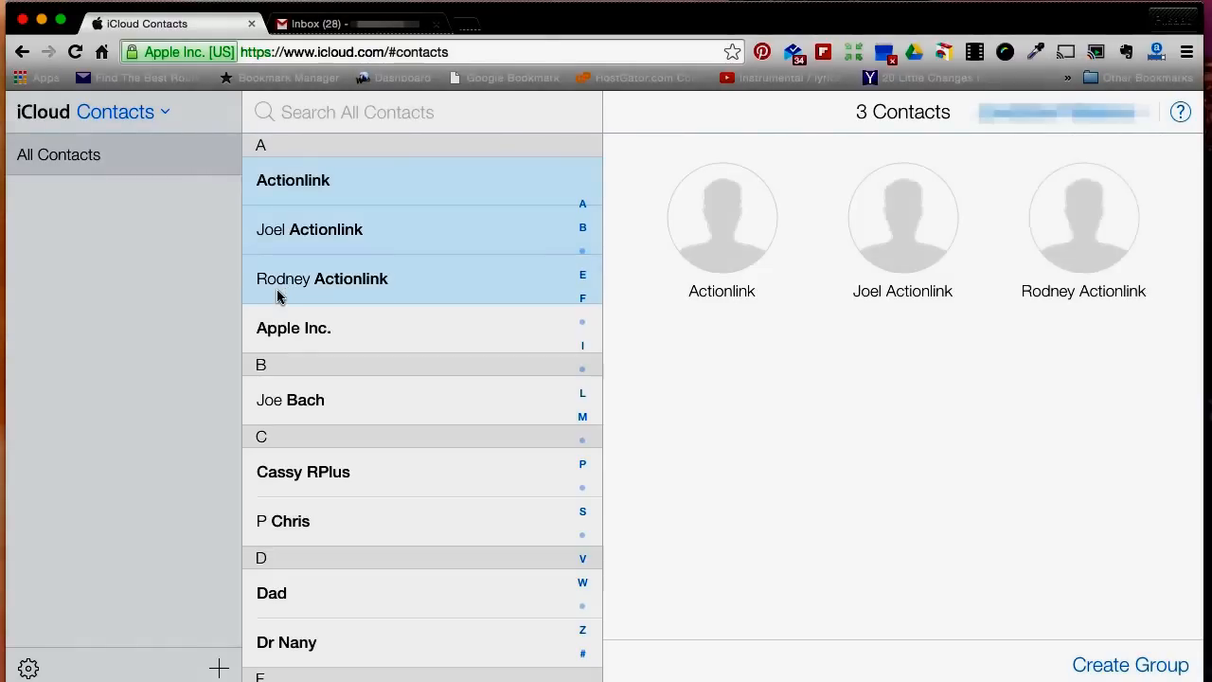
{"action": "left_click", "coordinate": [293, 327]}
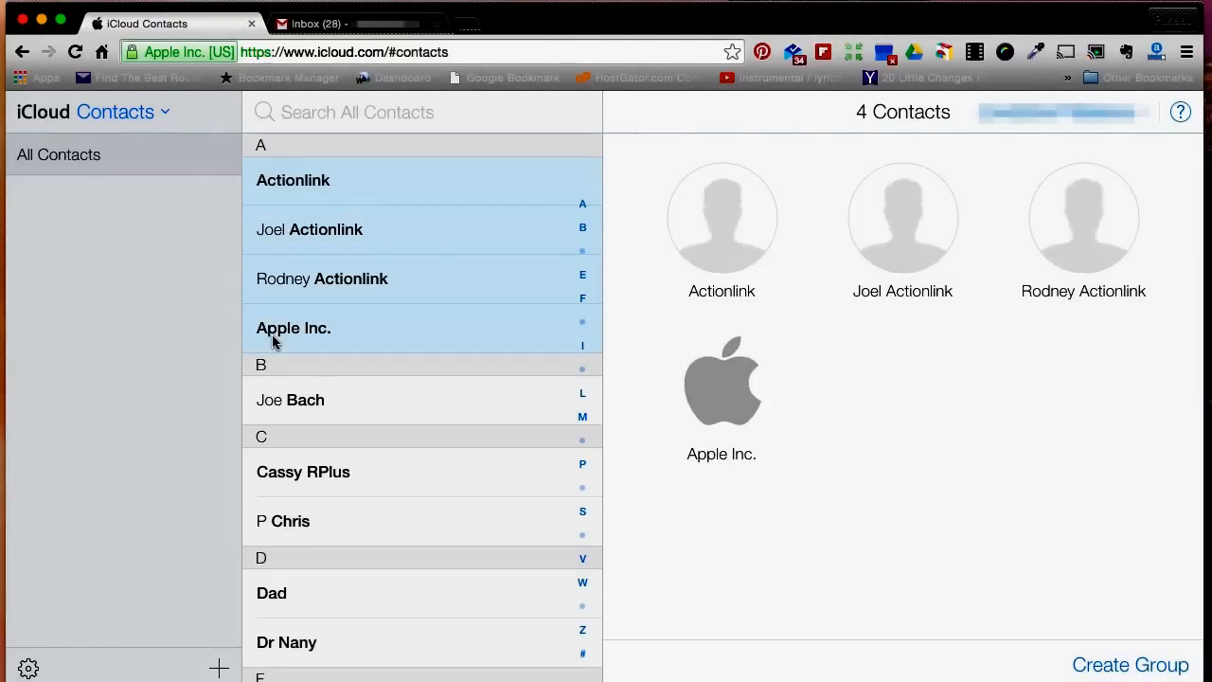
{"action": "mouse_move", "coordinate": [269, 265]}
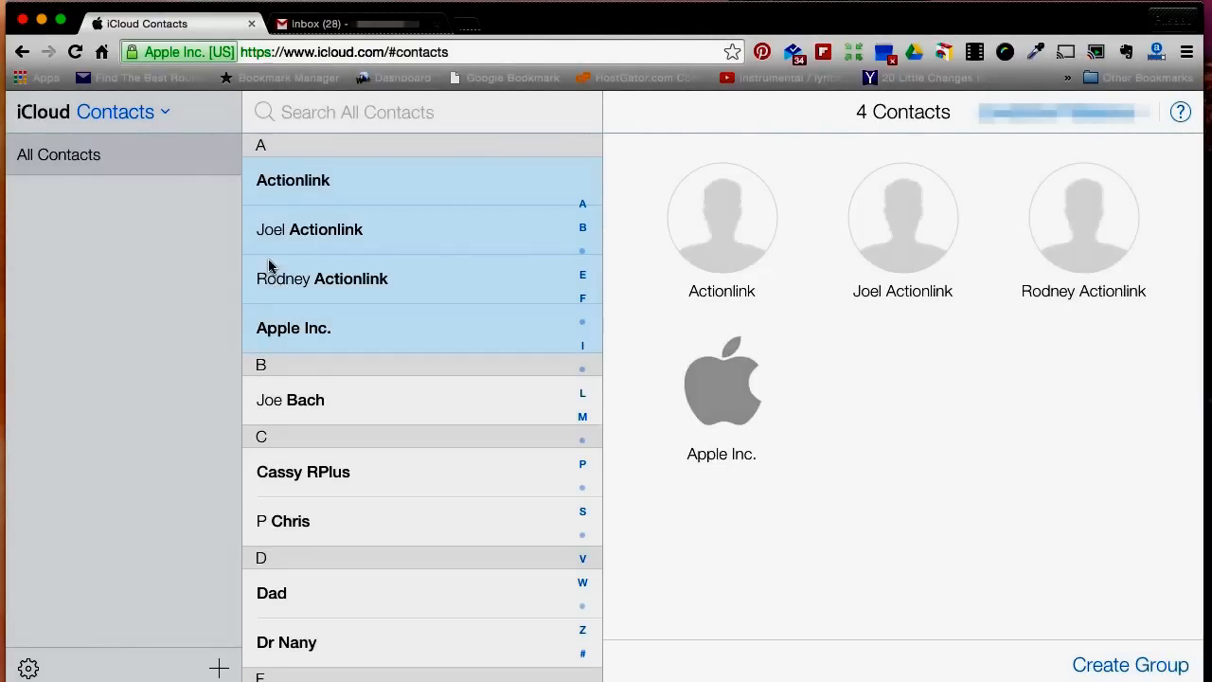
{"action": "mouse_move", "coordinate": [187, 322]}
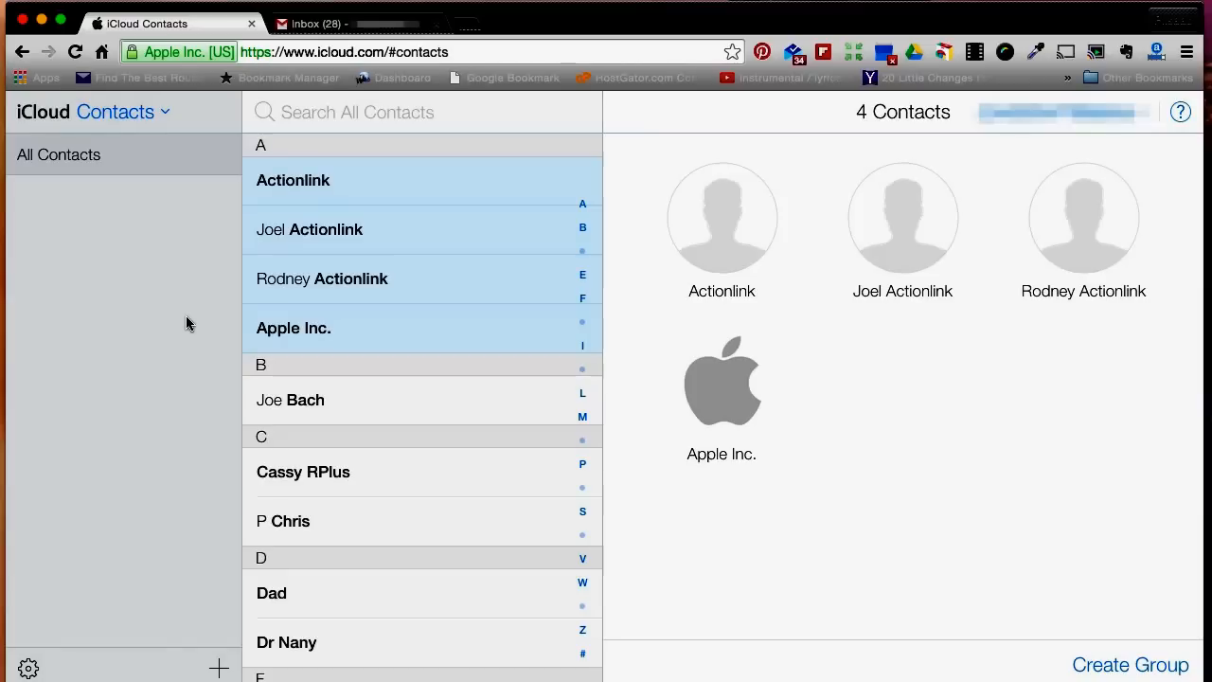
Step: Export the four selected contacts as a vCard from the gear menu
{"action": "left_click", "coordinate": [26, 667]}
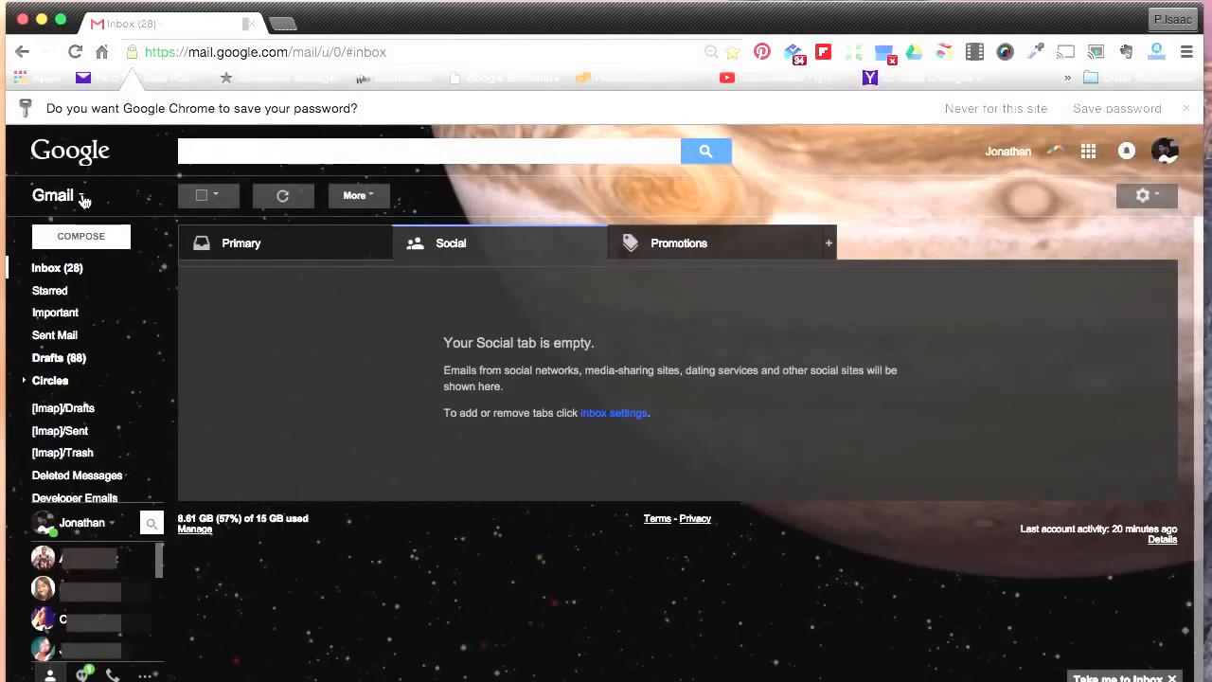
Step: Switch from Gmail to Google Contacts via the app switcher
{"action": "left_click", "coordinate": [83, 195]}
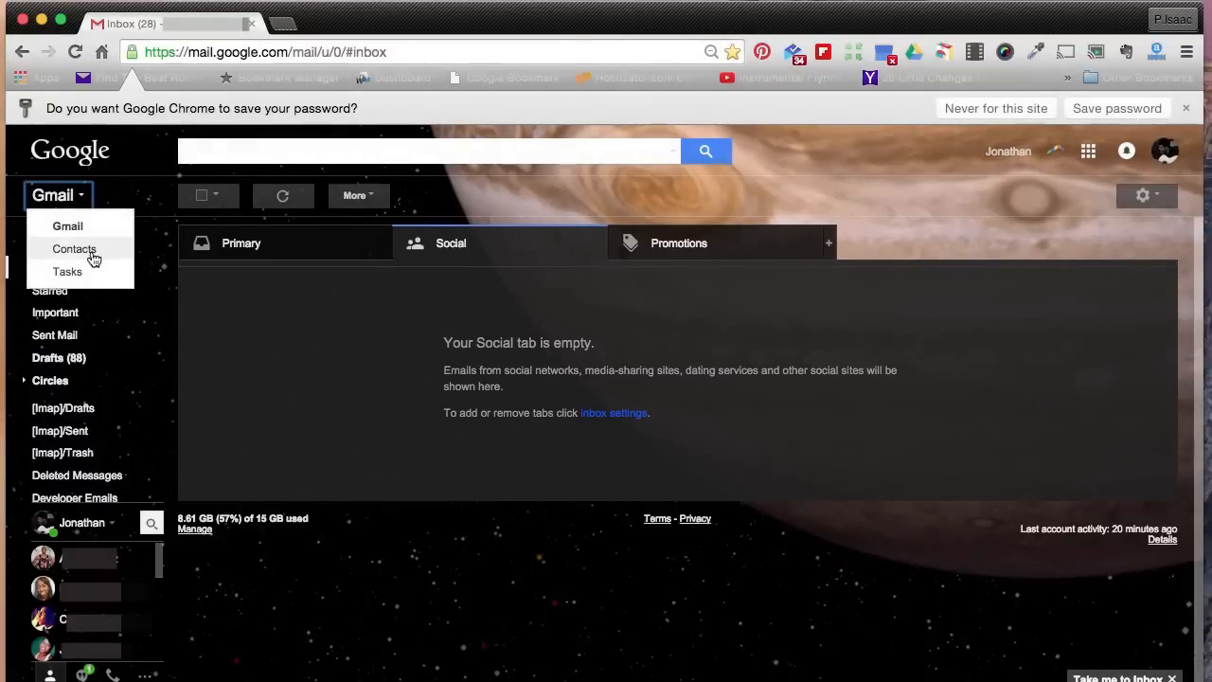
{"action": "left_click", "coordinate": [74, 250]}
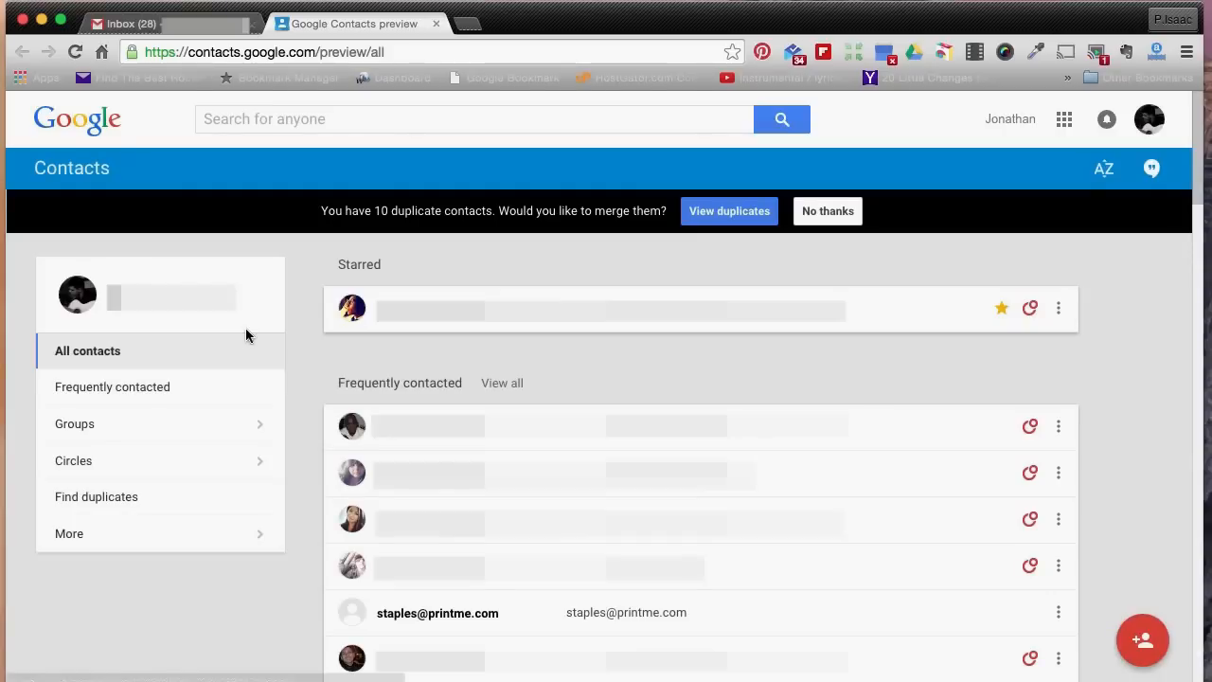
Step: Go to the old Google Contacts version from the preview's Import dialog
{"action": "left_click", "coordinate": [68, 535]}
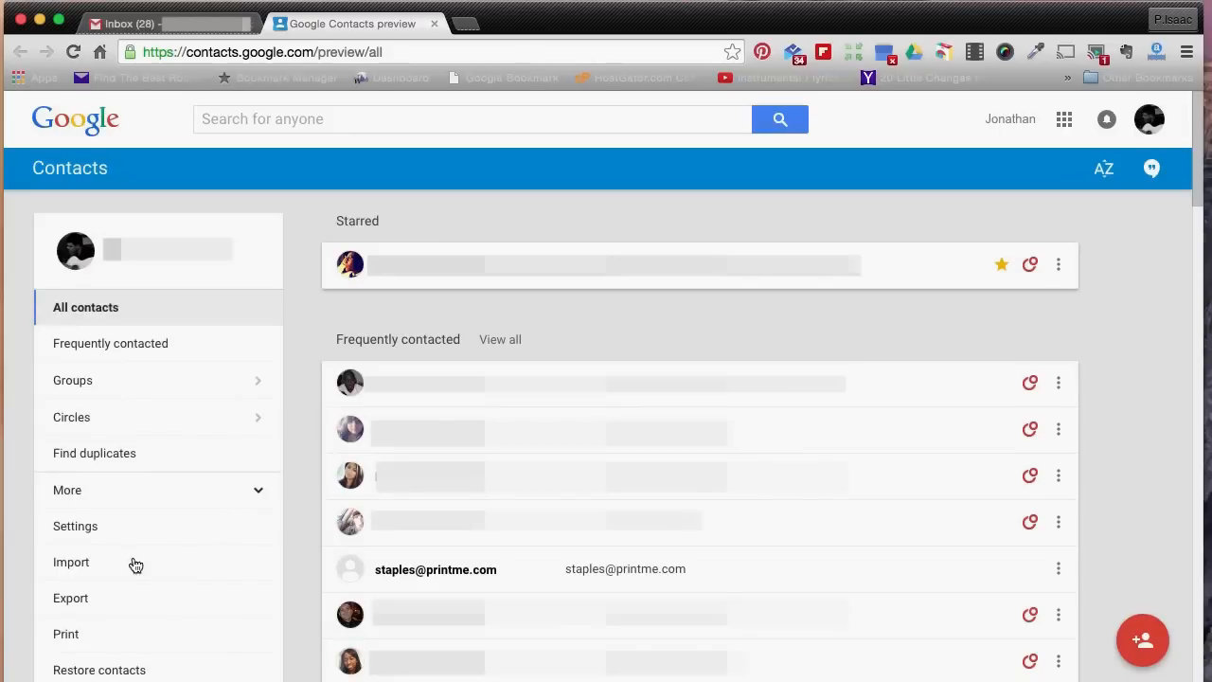
{"action": "left_click", "coordinate": [72, 561]}
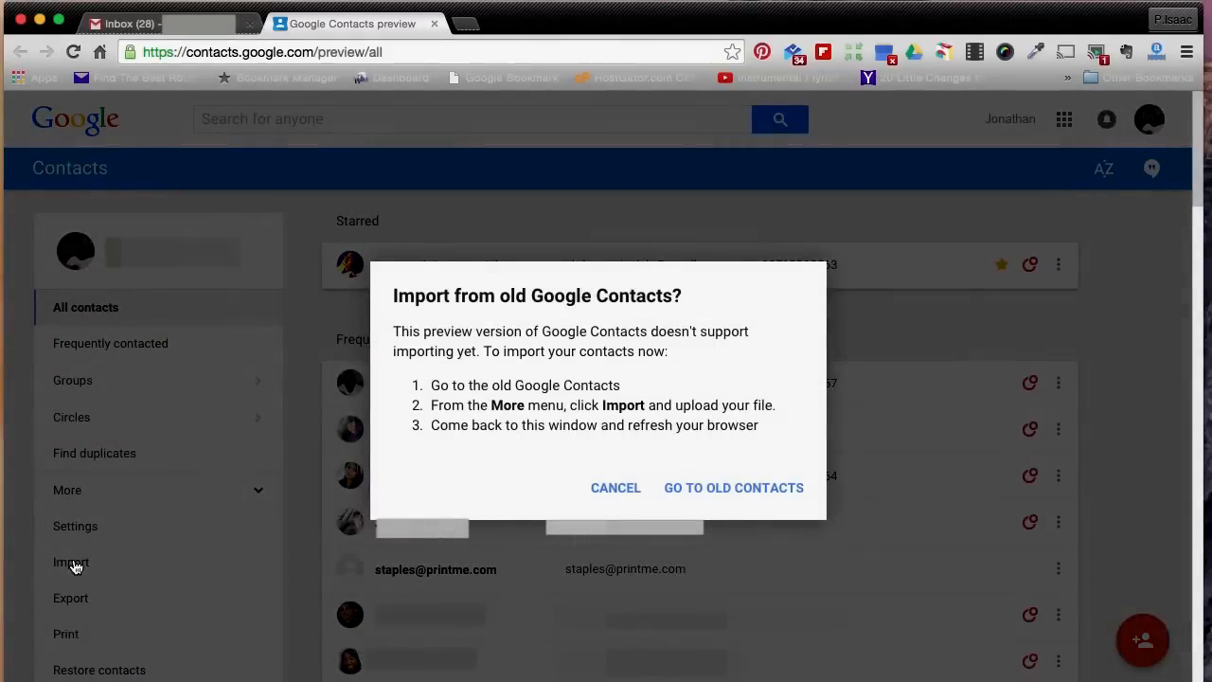
{"action": "mouse_move", "coordinate": [76, 559]}
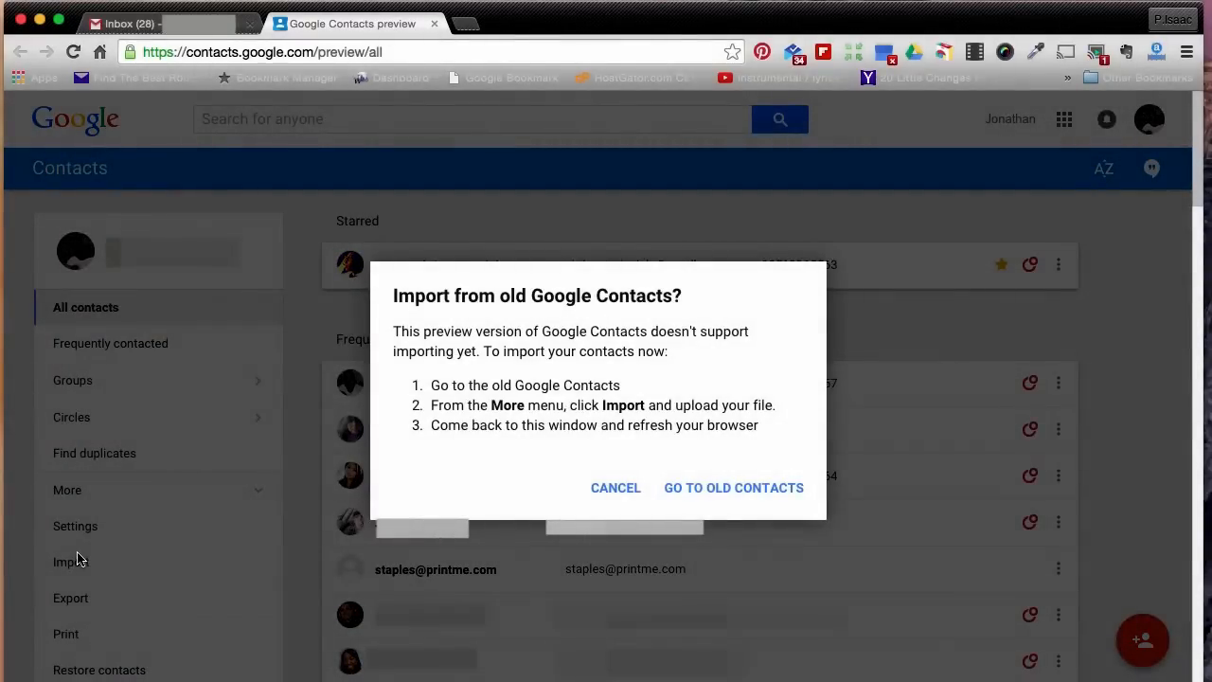
{"action": "mouse_move", "coordinate": [634, 312]}
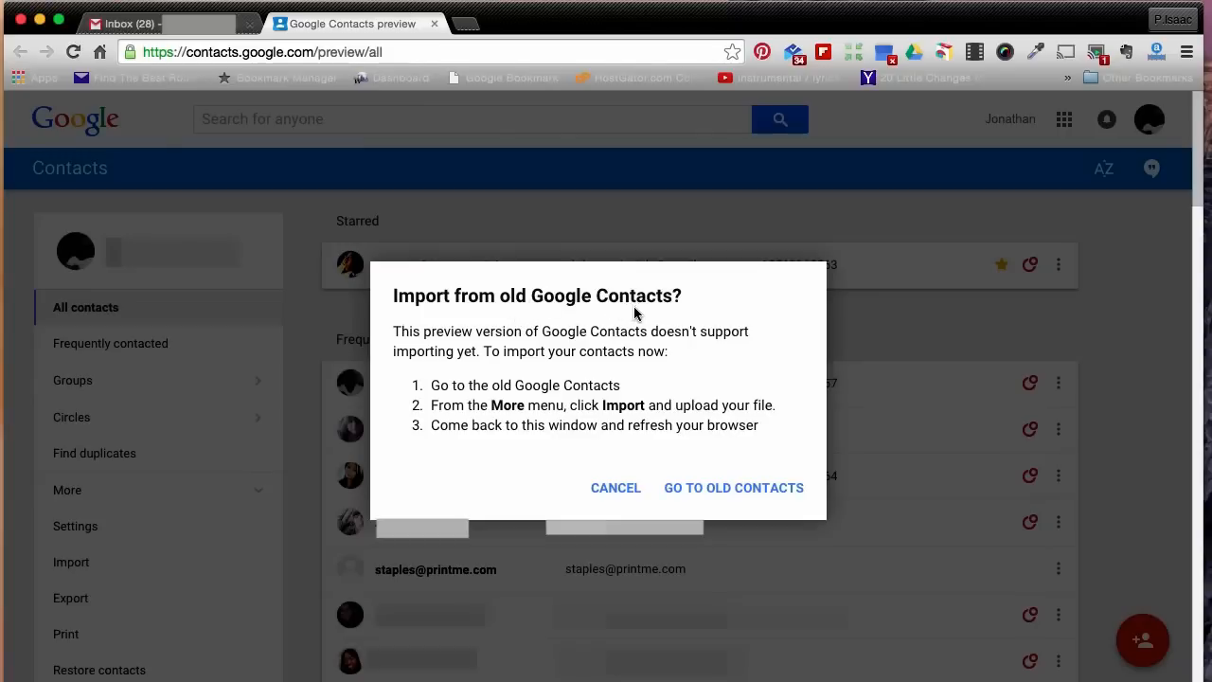
{"action": "mouse_move", "coordinate": [504, 303]}
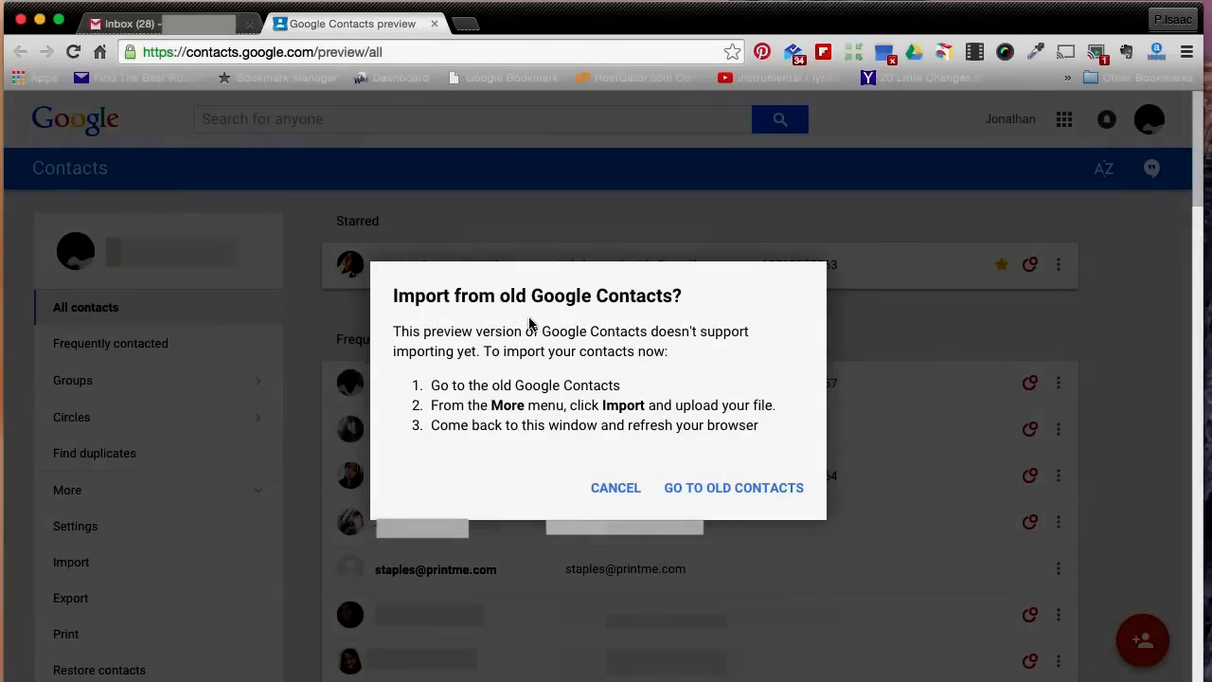
{"action": "left_click", "coordinate": [733, 488]}
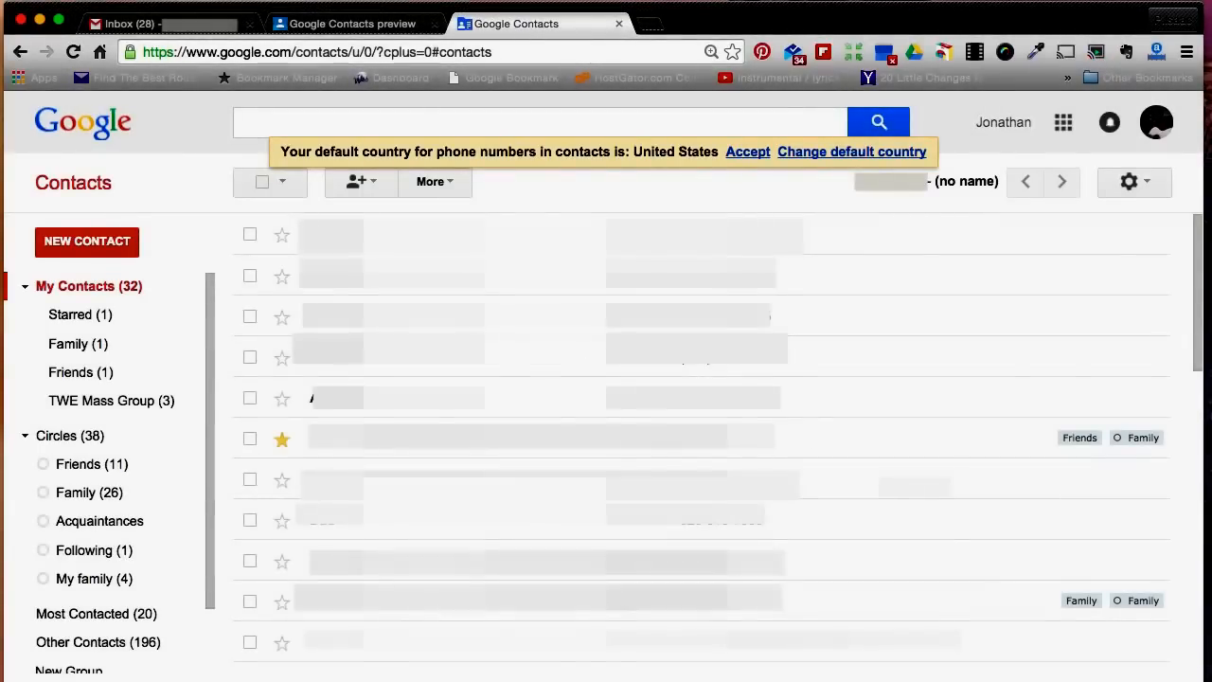
Step: Choose 'Actionlink and 3 others.vcf' from the Desktop in the More > Import dialog
{"action": "left_click", "coordinate": [430, 182]}
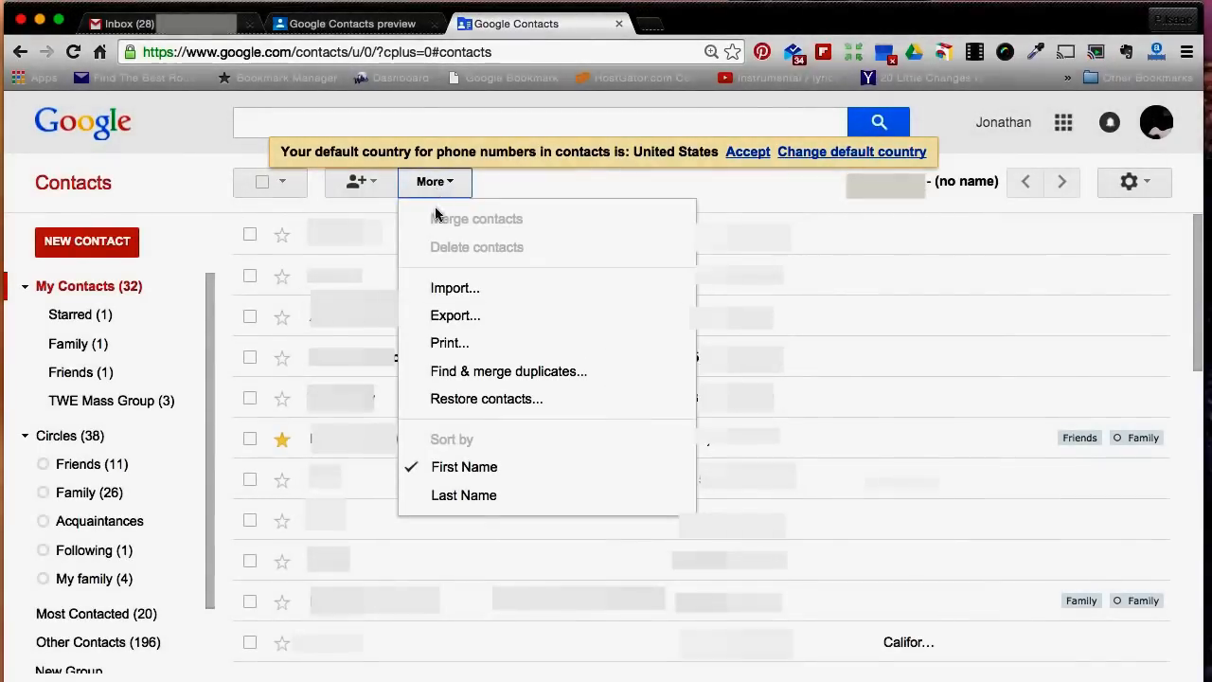
{"action": "left_click", "coordinate": [455, 288]}
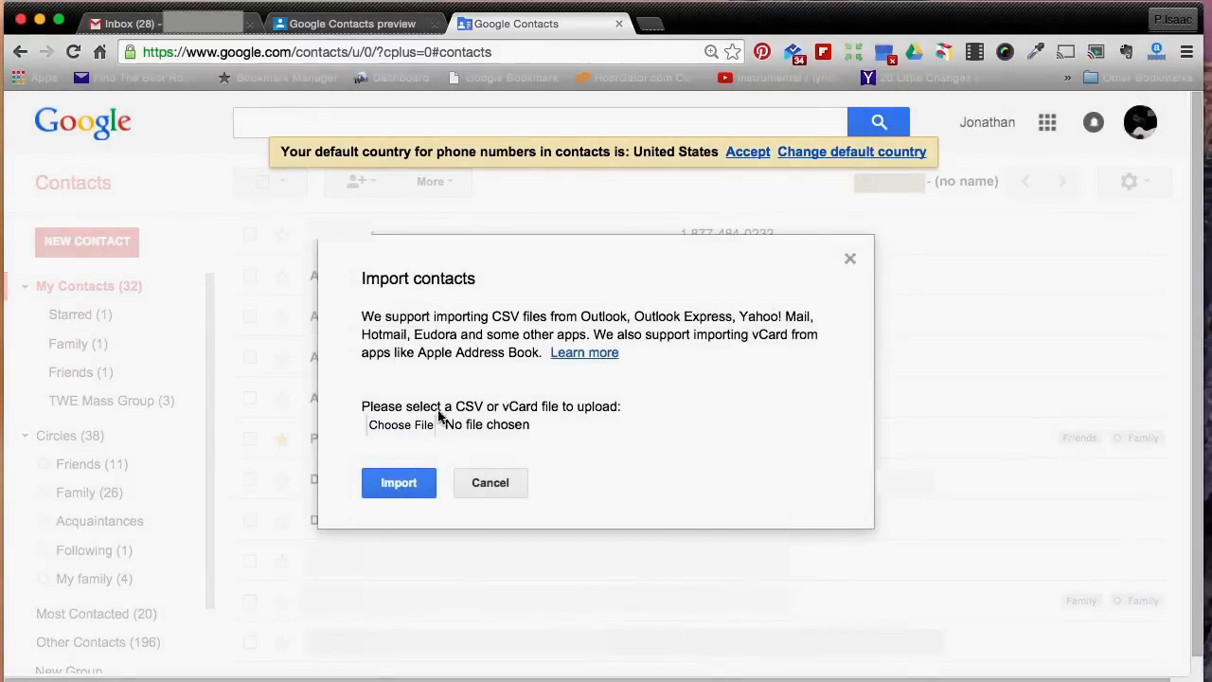
{"action": "left_click", "coordinate": [401, 424]}
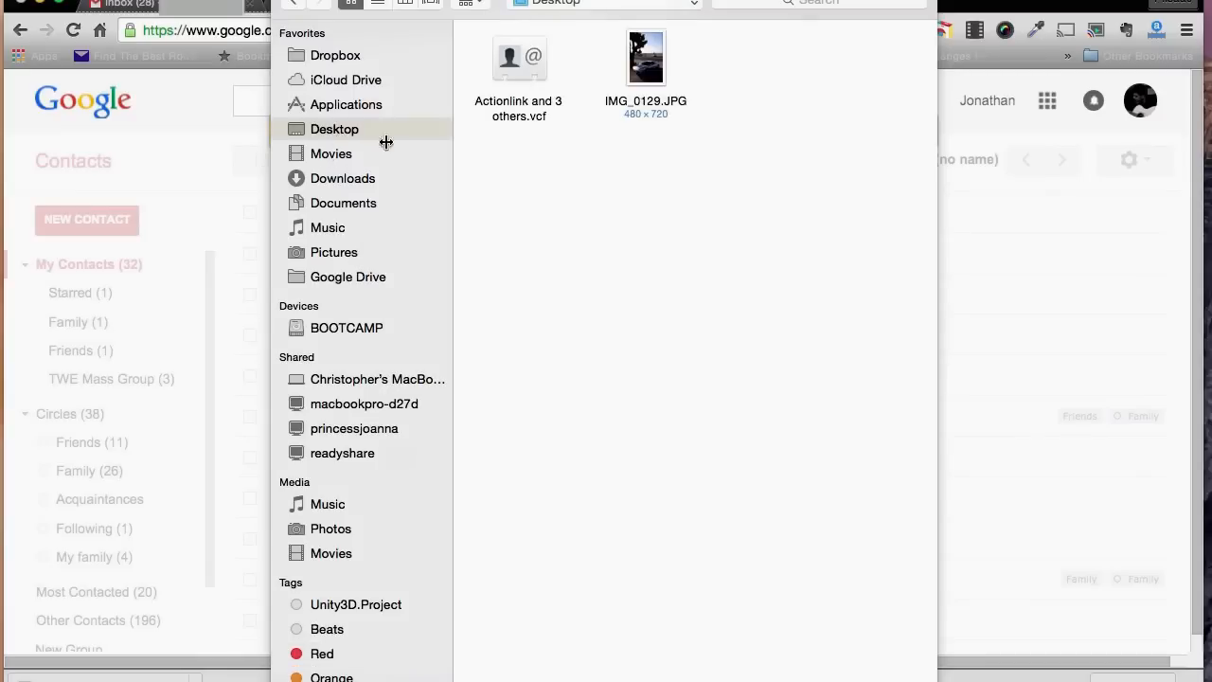
{"action": "mouse_move", "coordinate": [509, 104]}
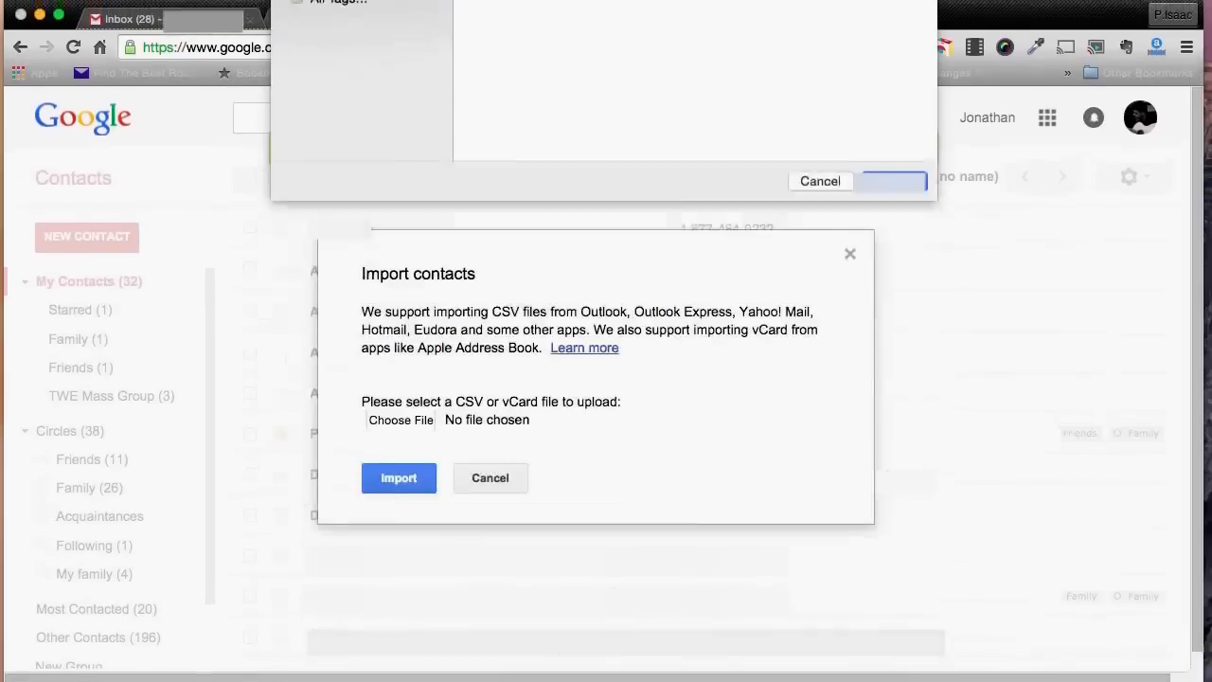
{"action": "left_click", "coordinate": [399, 425]}
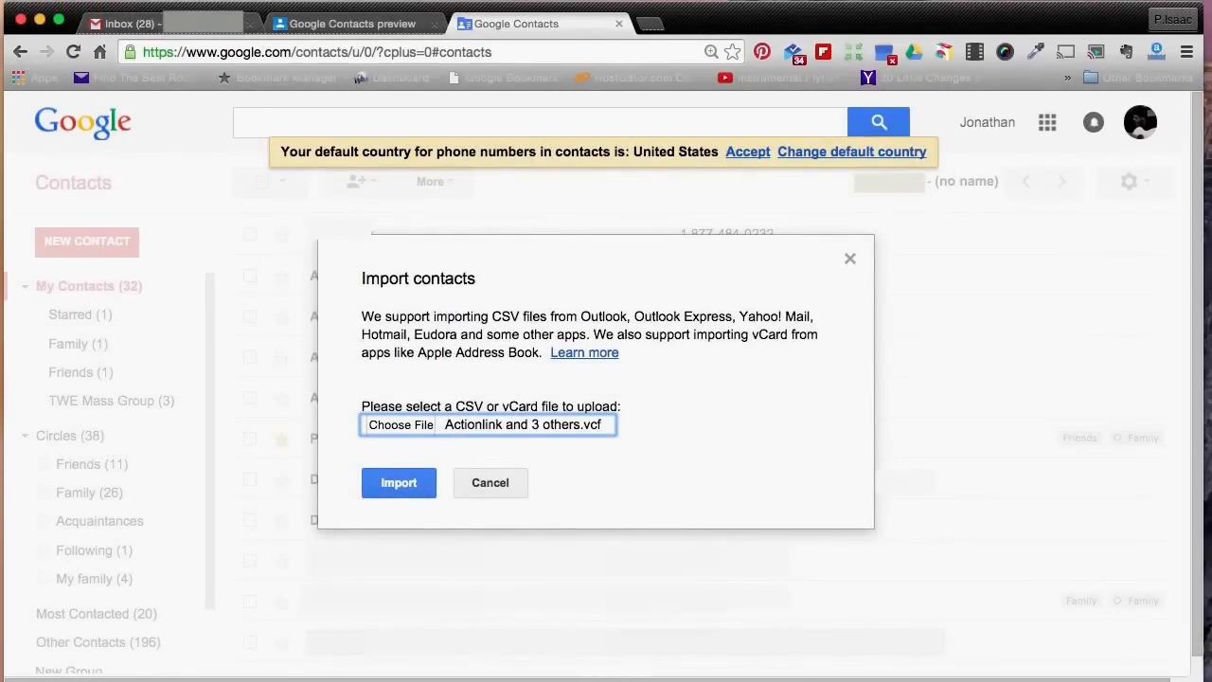
{"action": "mouse_move", "coordinate": [428, 474]}
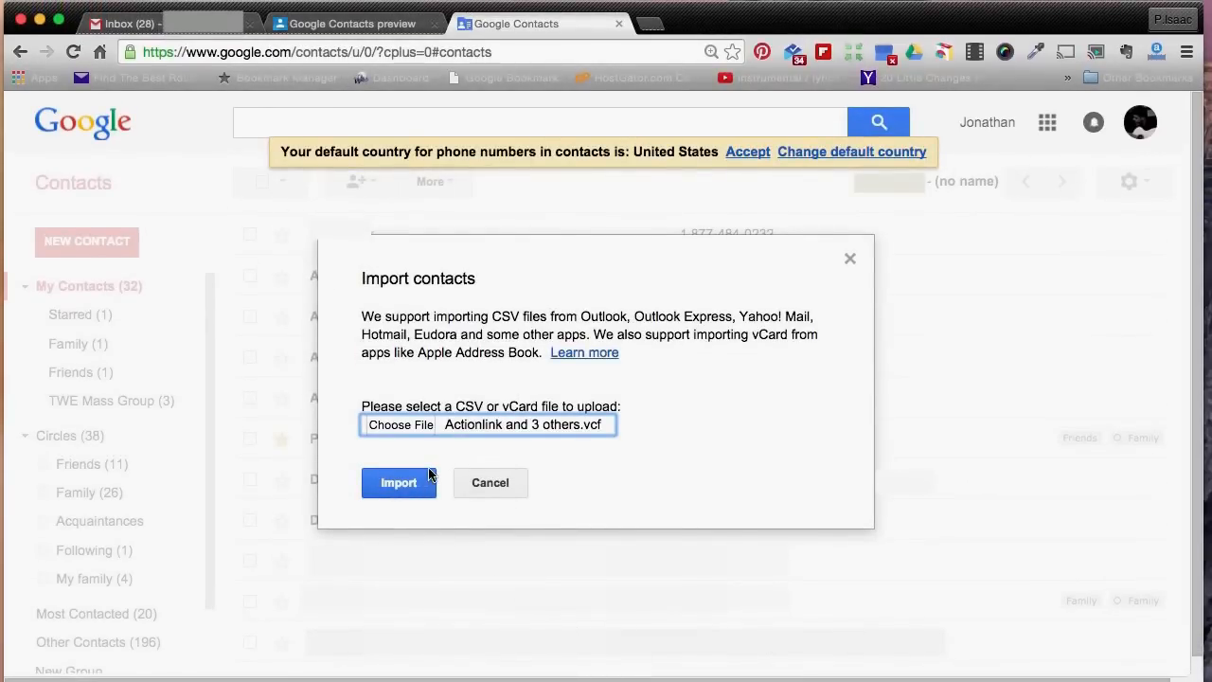